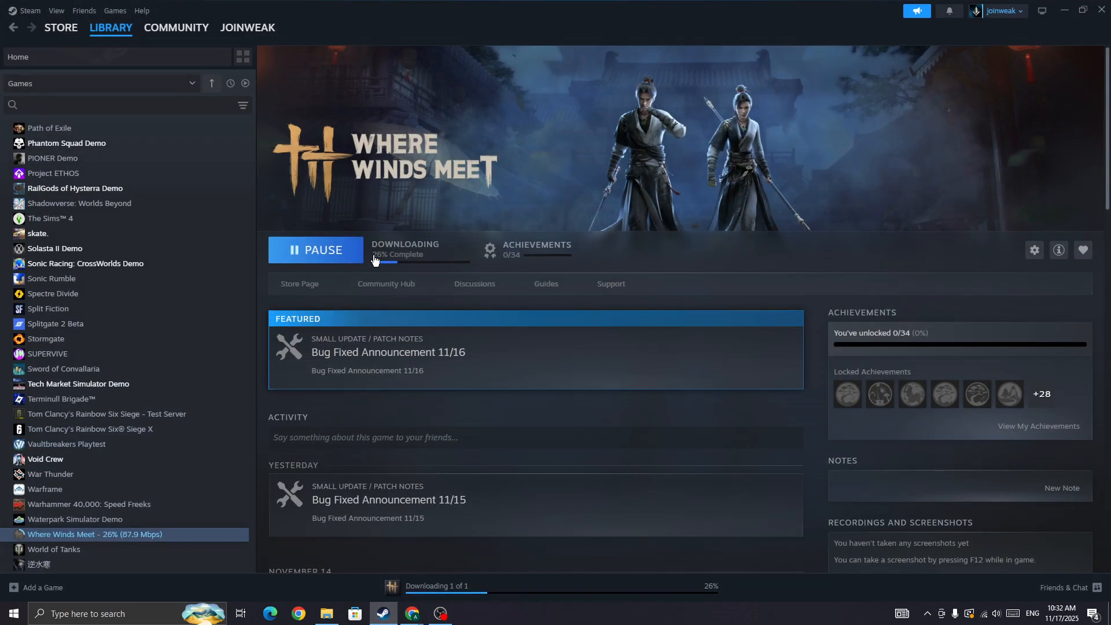
mouse_move(447, 184)
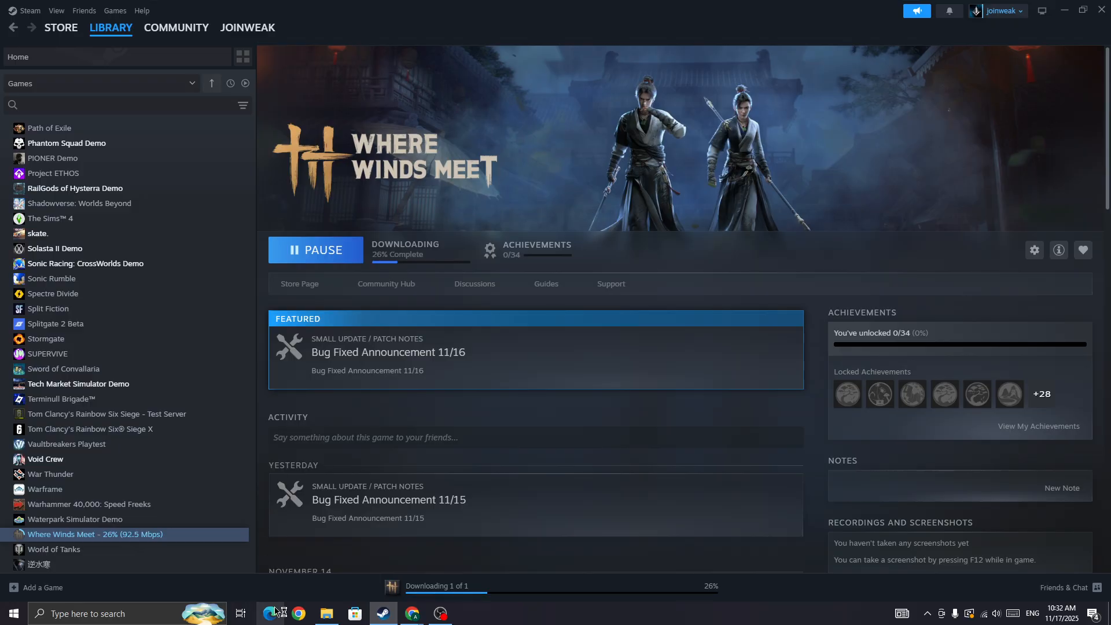
- Search 'wifi speed test' in Edge and start the Bing speed test widget
left_click(270, 614)
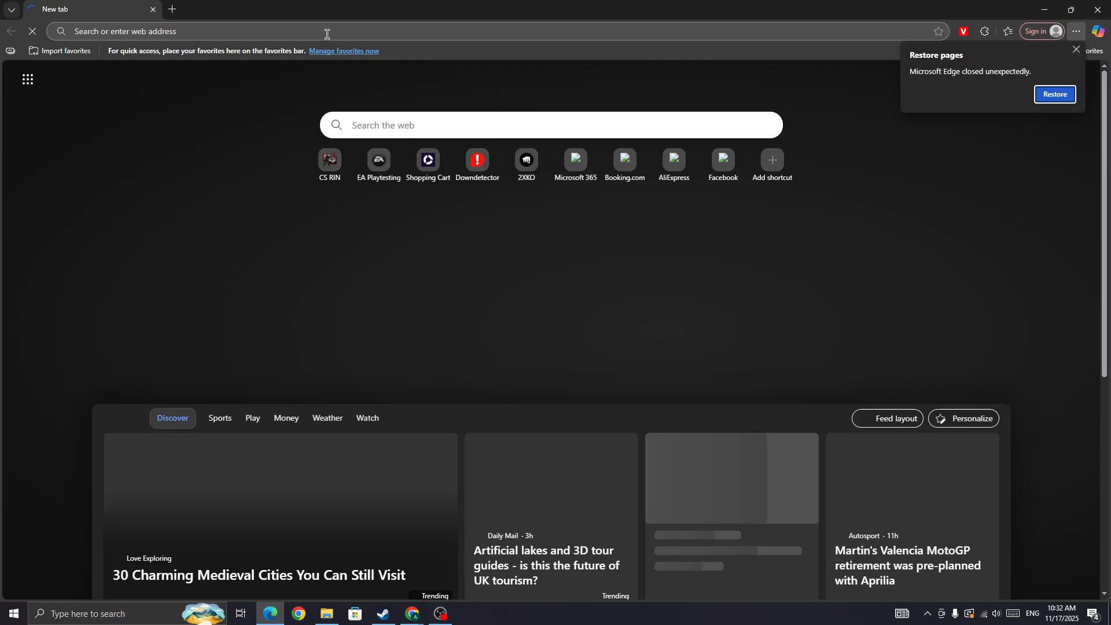
type("we")
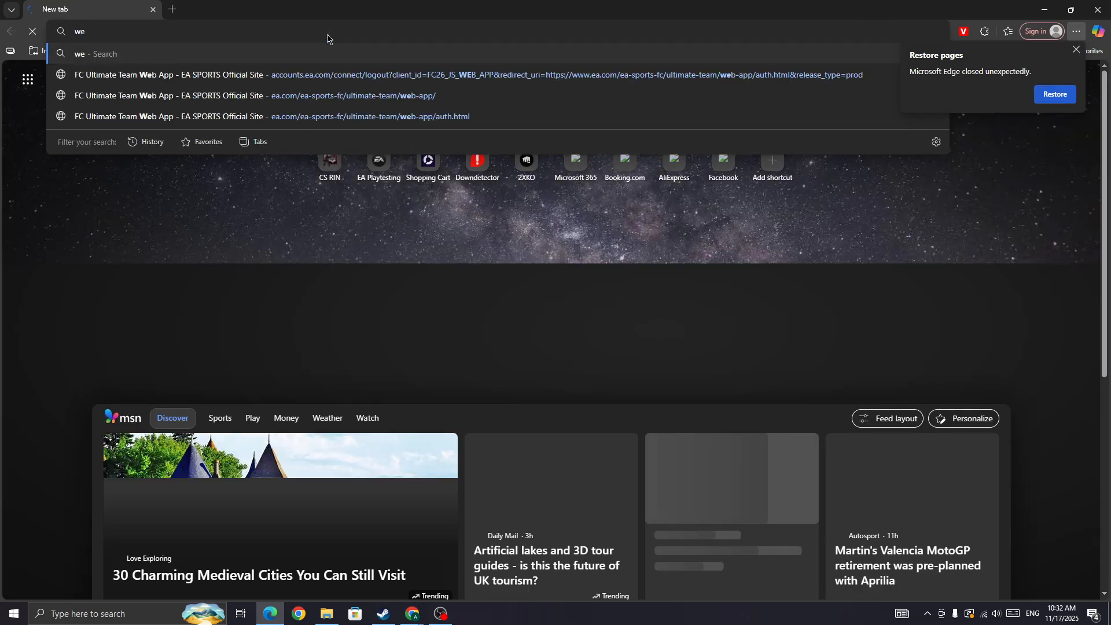
type("wifi spe")
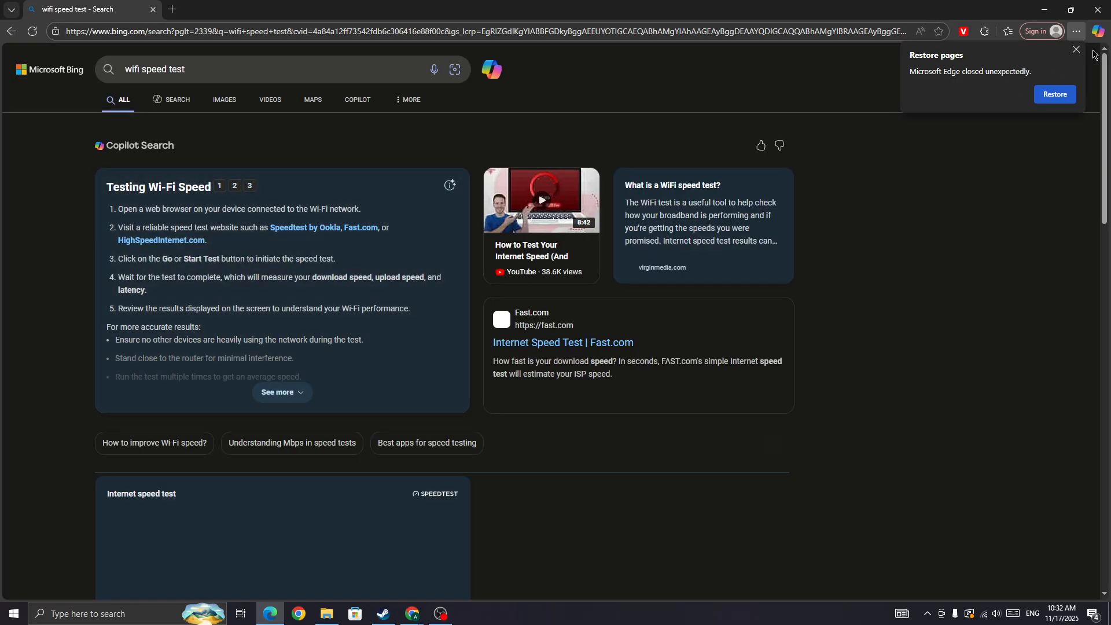
scroll("down", 3)
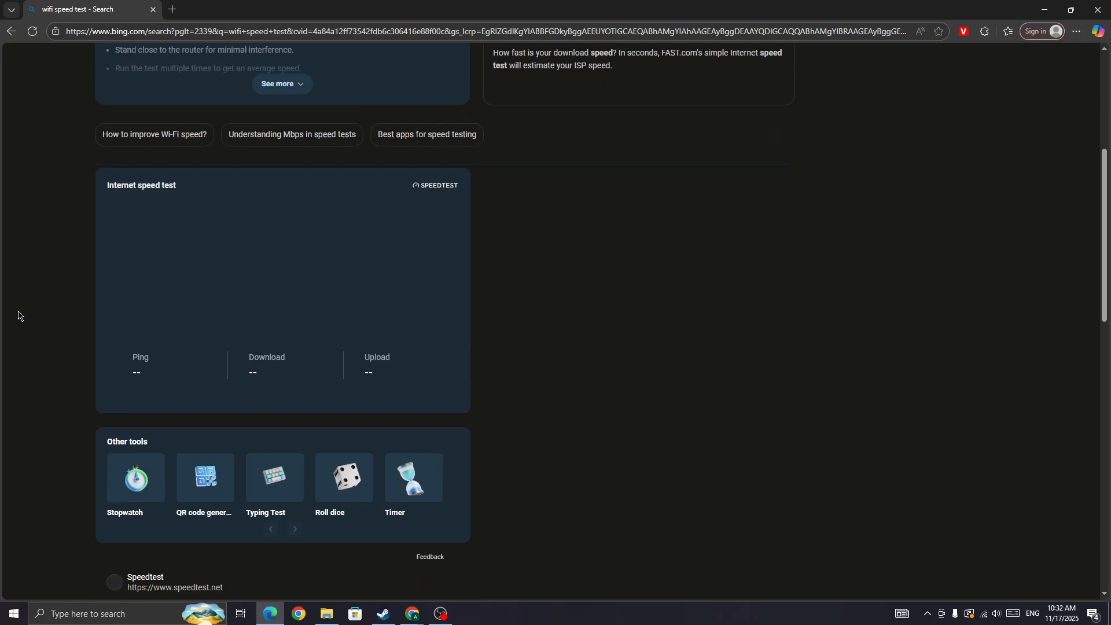
scroll("down", 3)
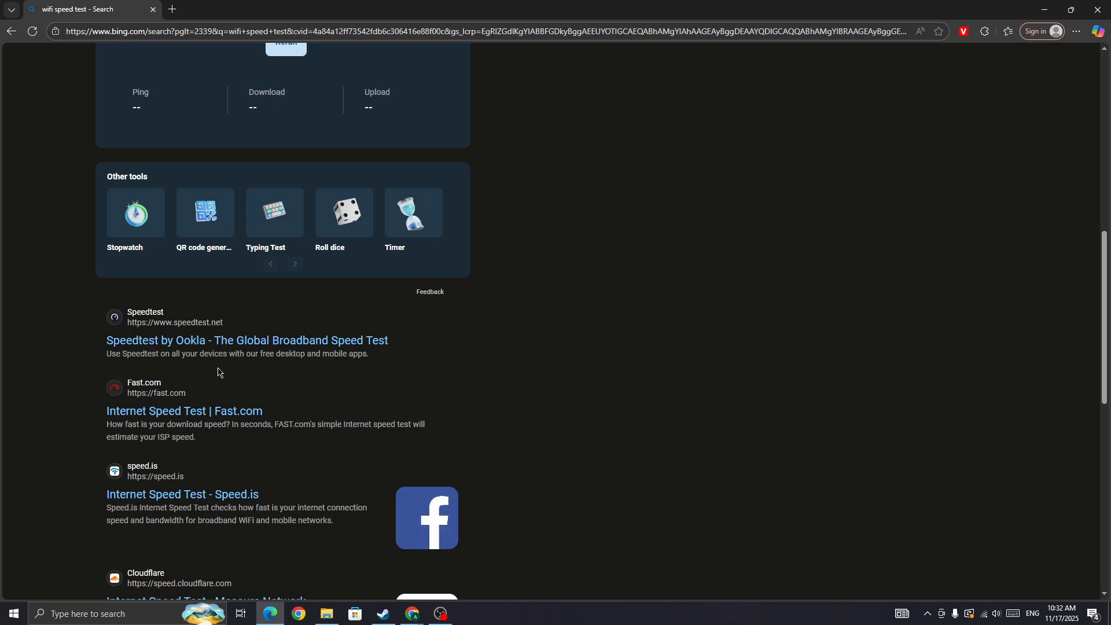
scroll("up", 3)
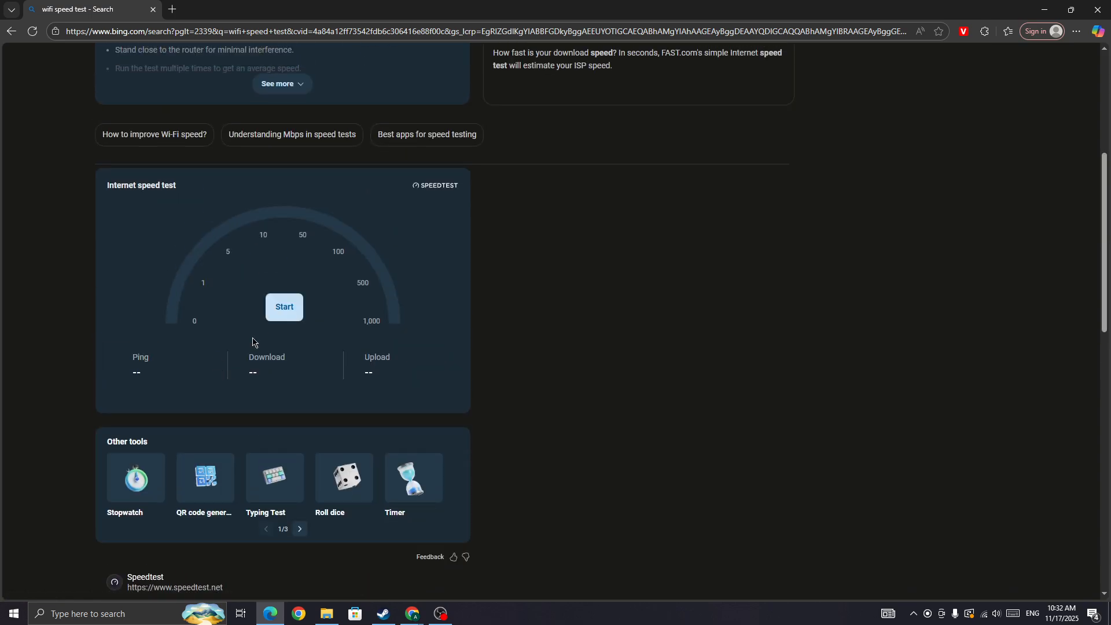
left_click(284, 307)
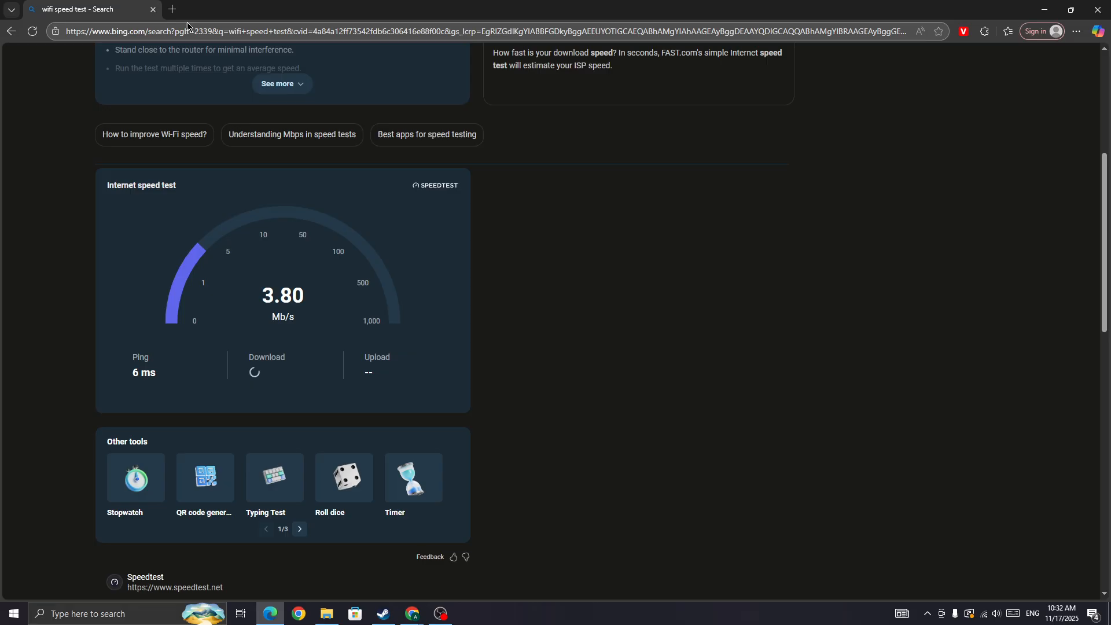
- Search Bing for 'Where Winds Meet server status' and review the status and downtime results
type("Where Winds Meet")
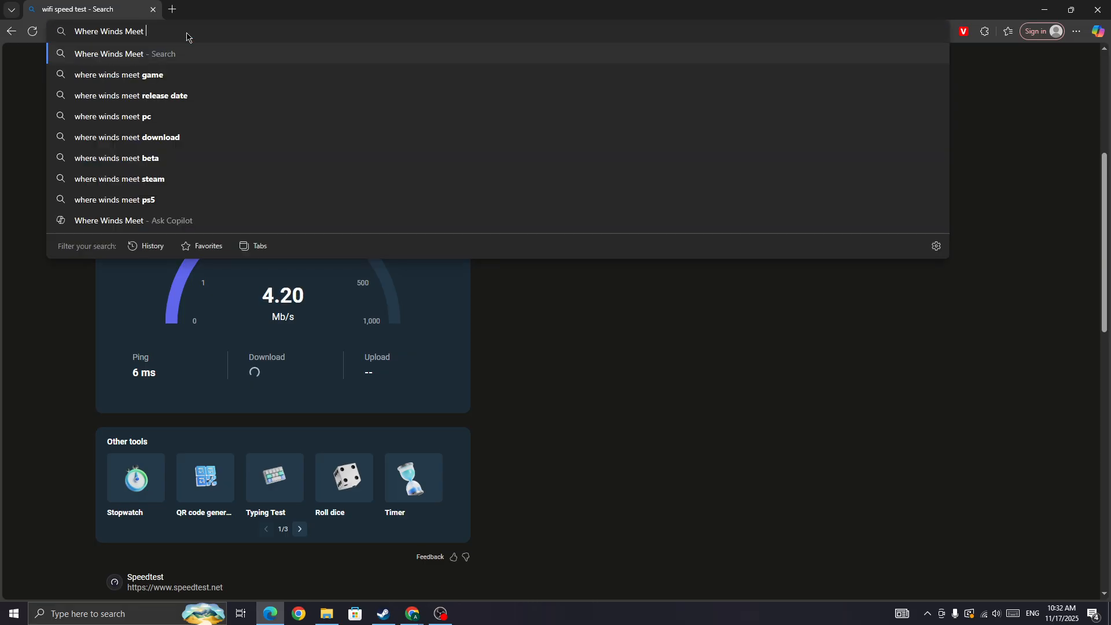
type("server statis")
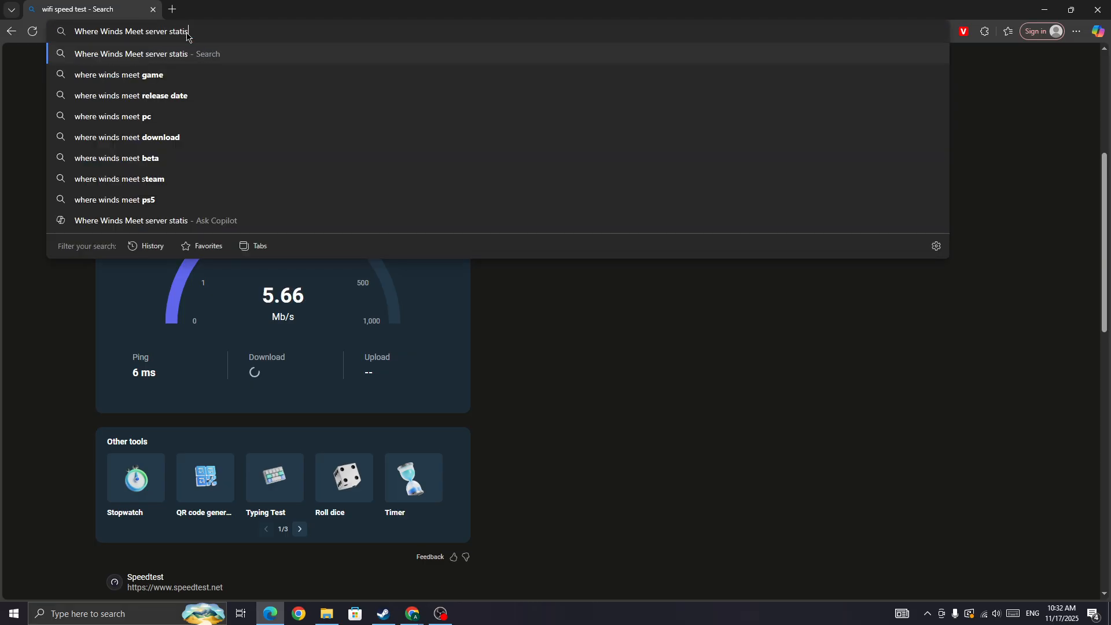
key("Return")
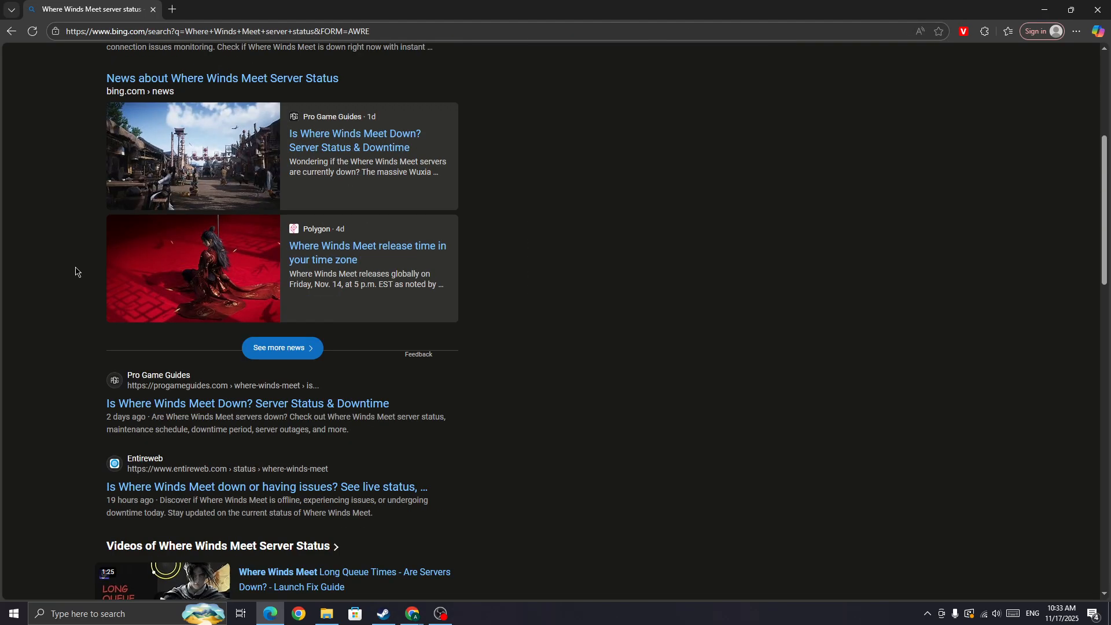
scroll("up", 3)
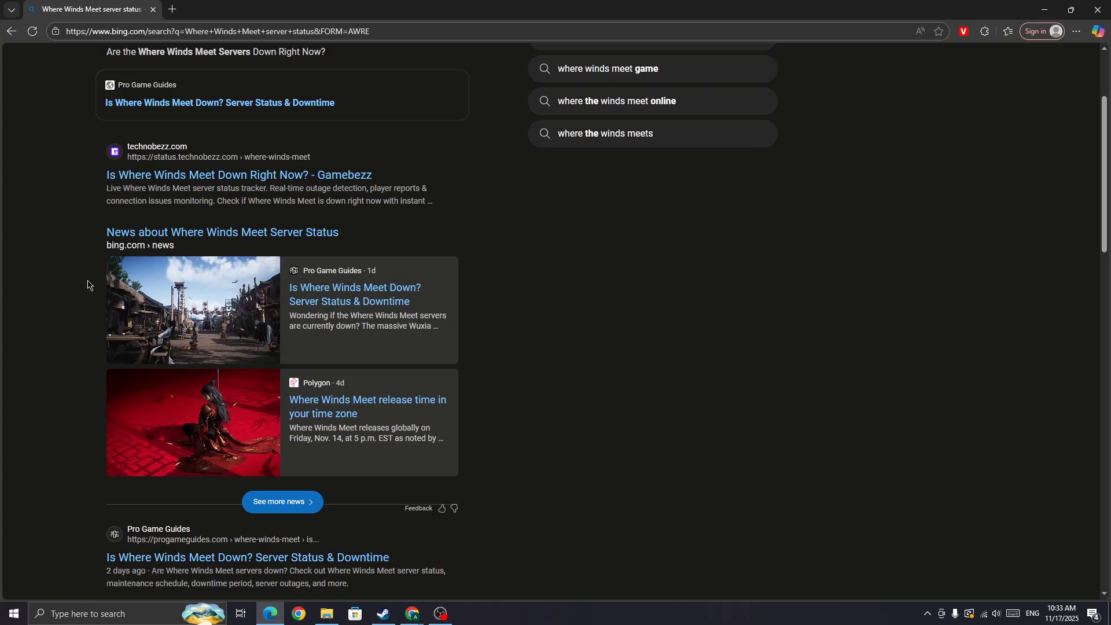
mouse_move(3, 218)
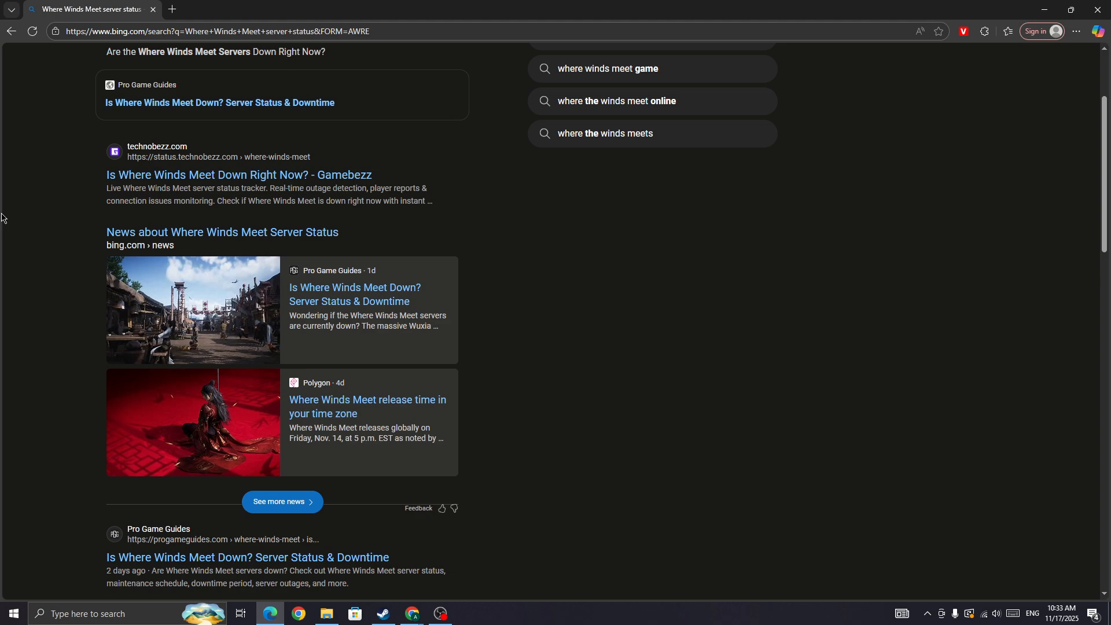
mouse_move(152, 13)
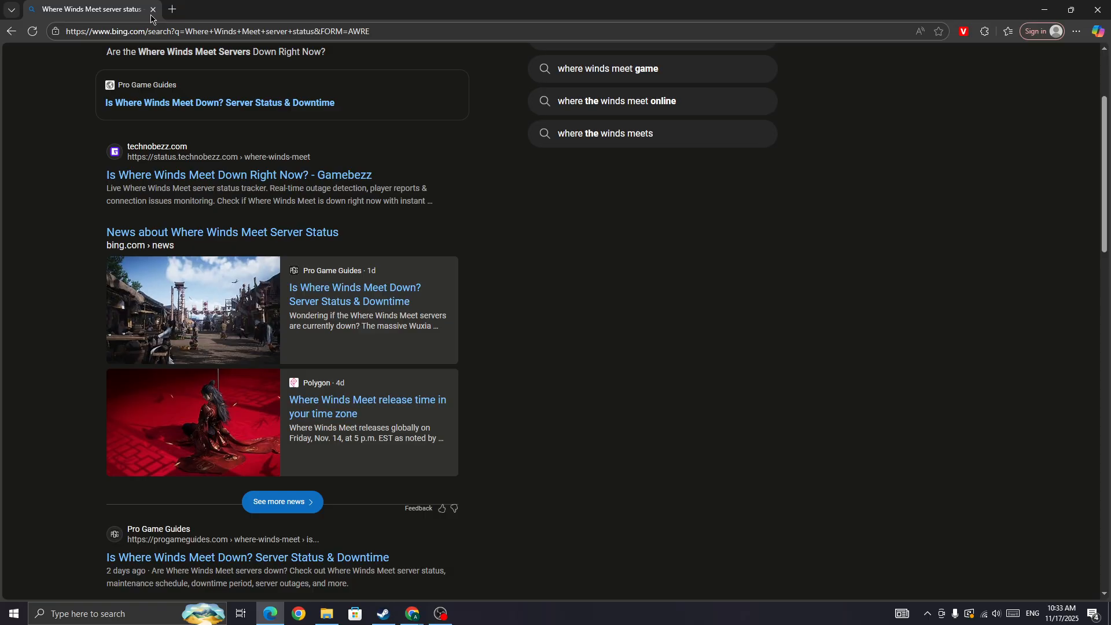
- Close the Edge search tab and bring the Steam Library window back up
left_click(381, 613)
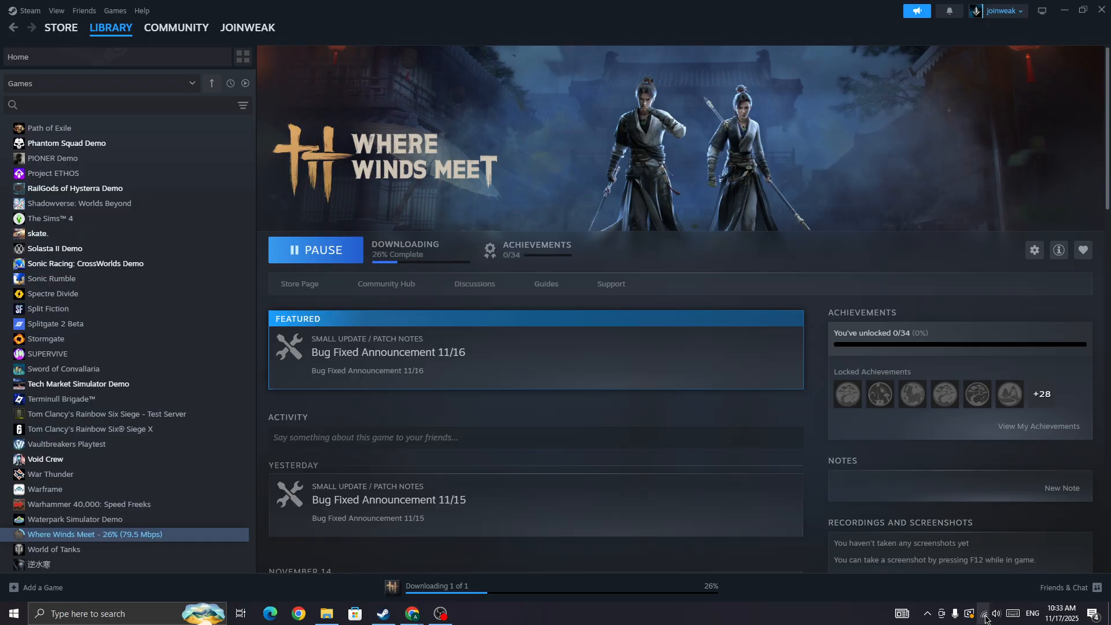
left_click(982, 614)
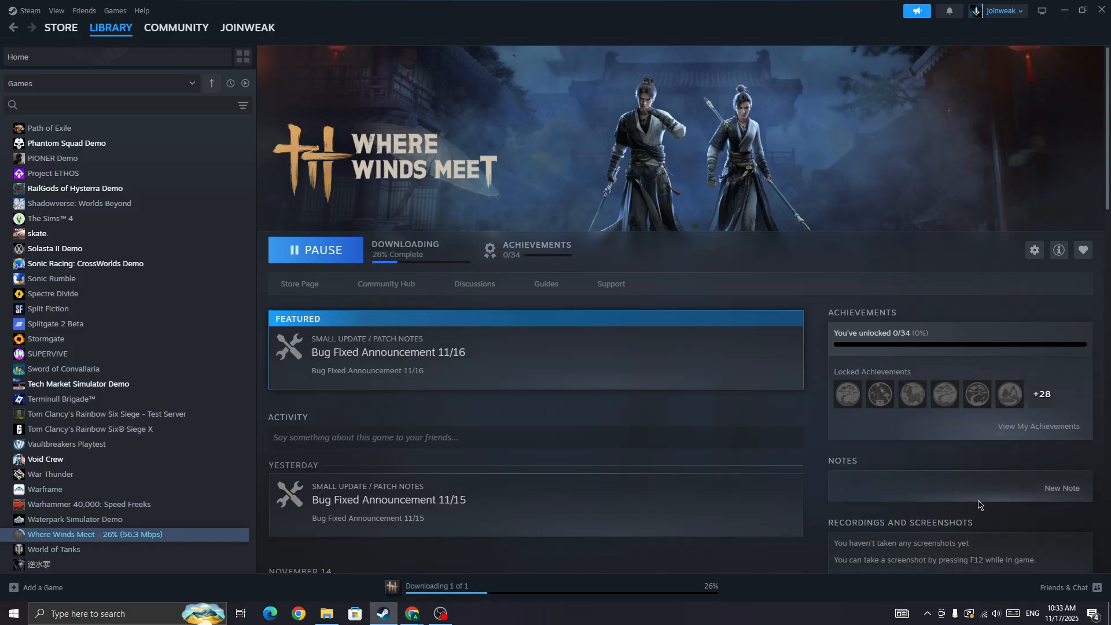
mouse_move(640, 422)
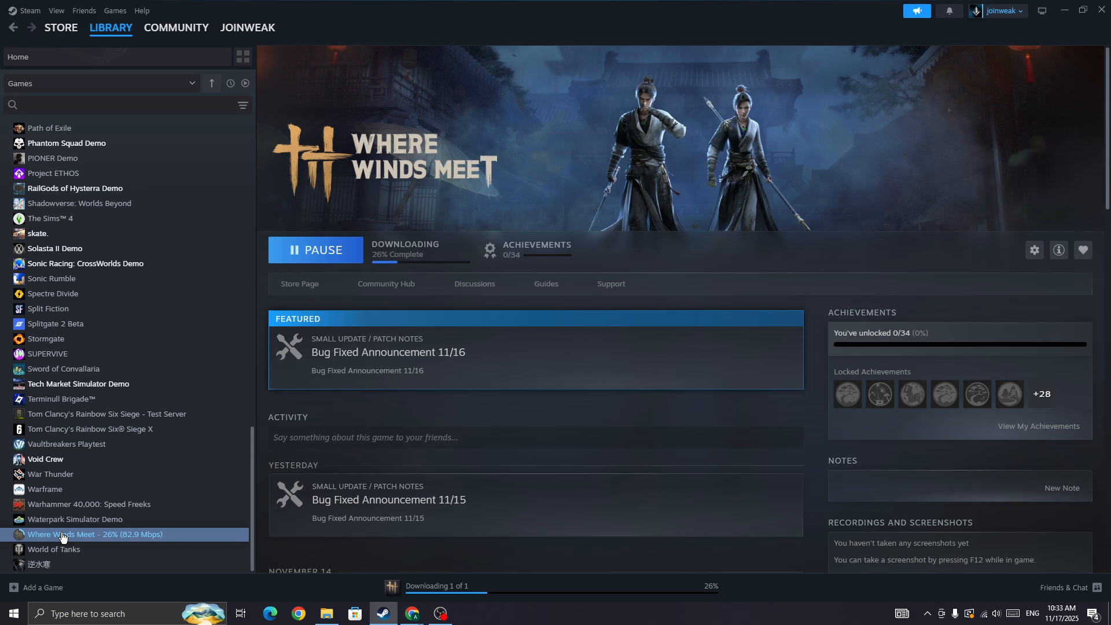
left_click(1033, 250)
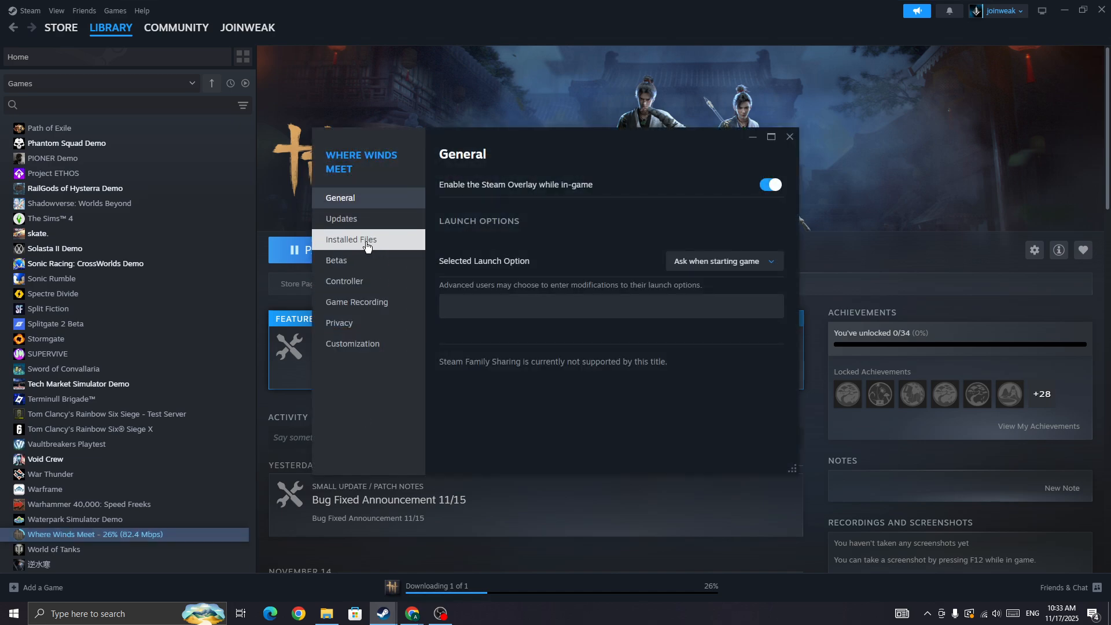
left_click(350, 239)
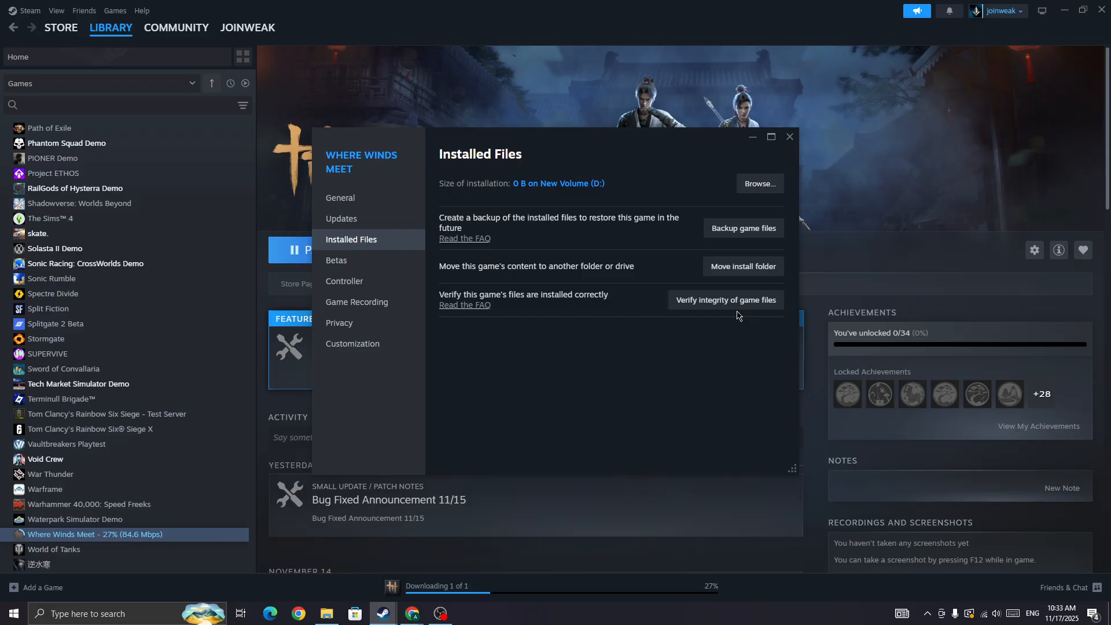
mouse_move(789, 136)
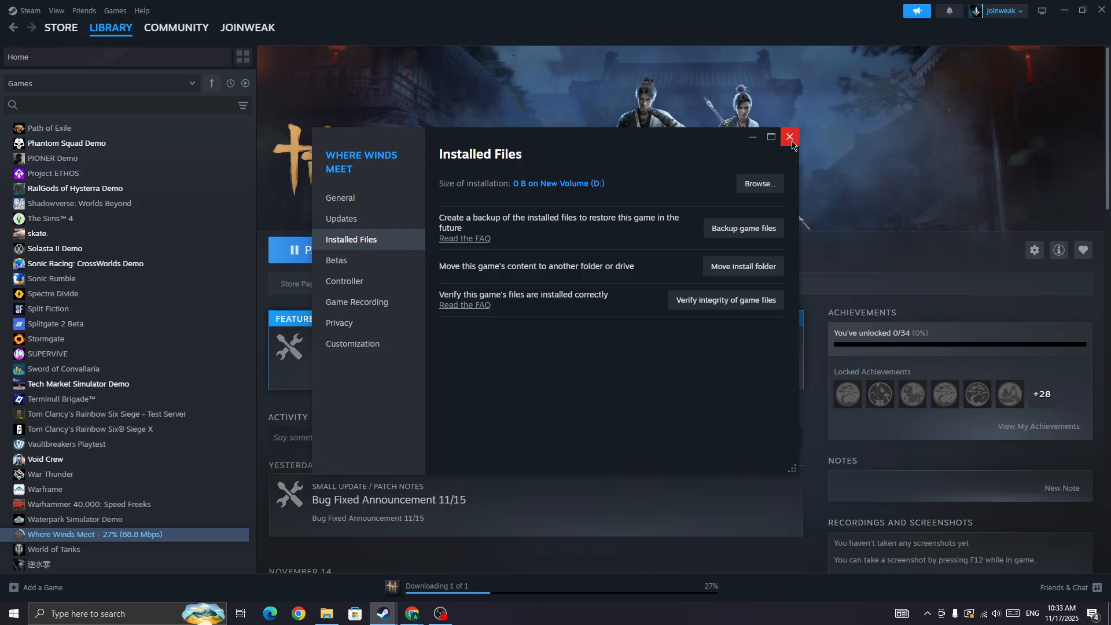
left_click(789, 137)
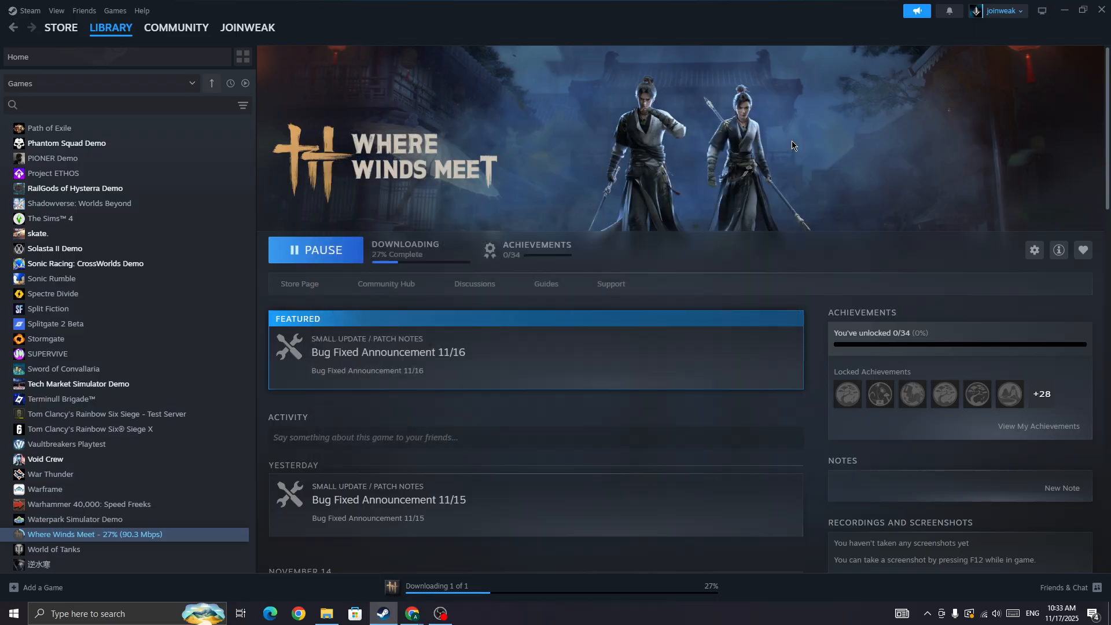
mouse_move(439, 613)
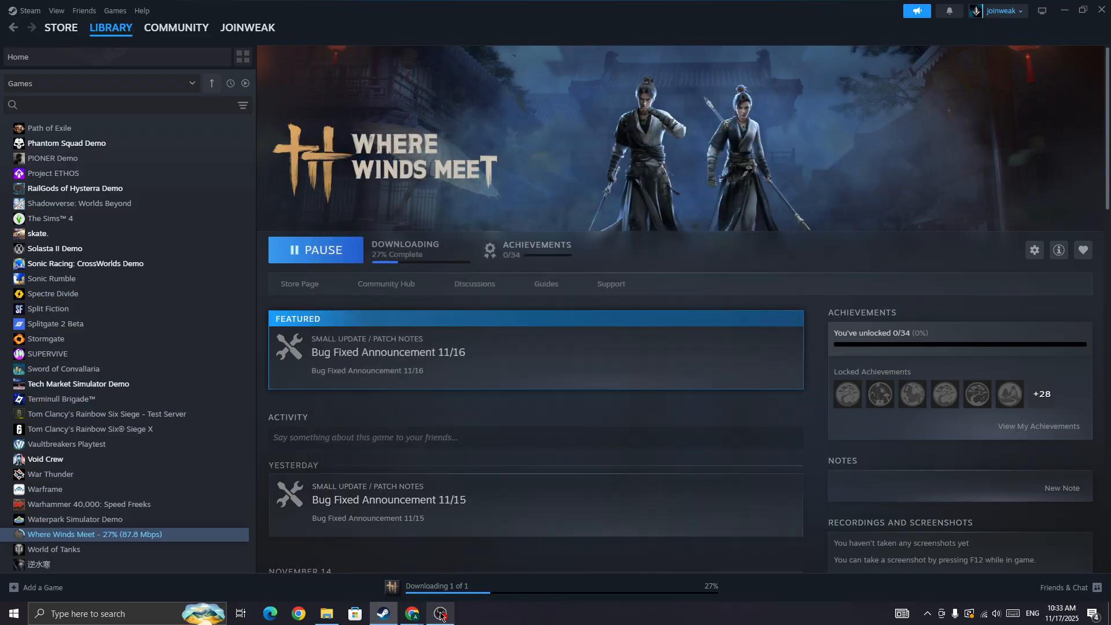